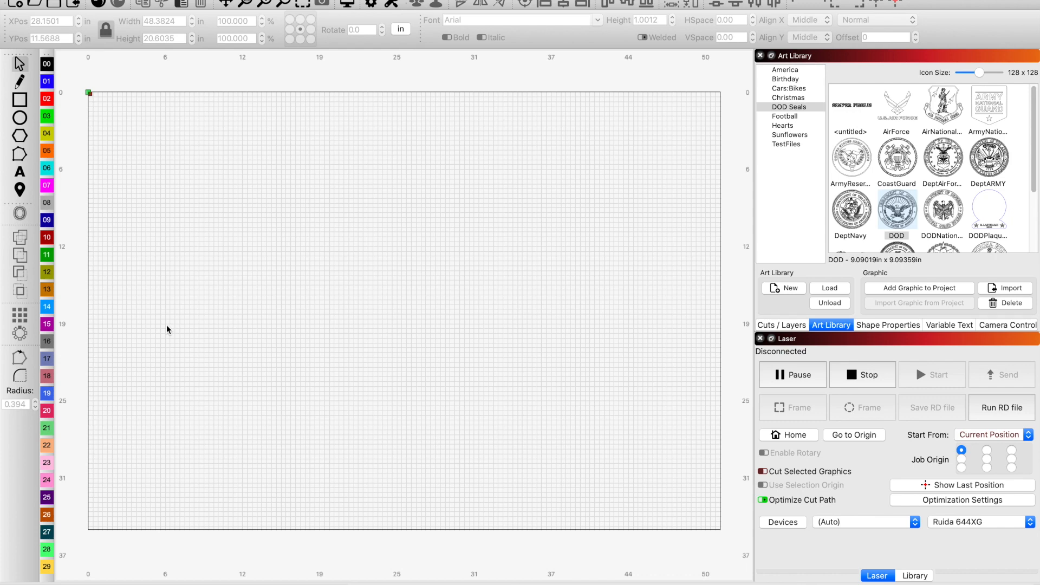
mouse_move(730, 239)
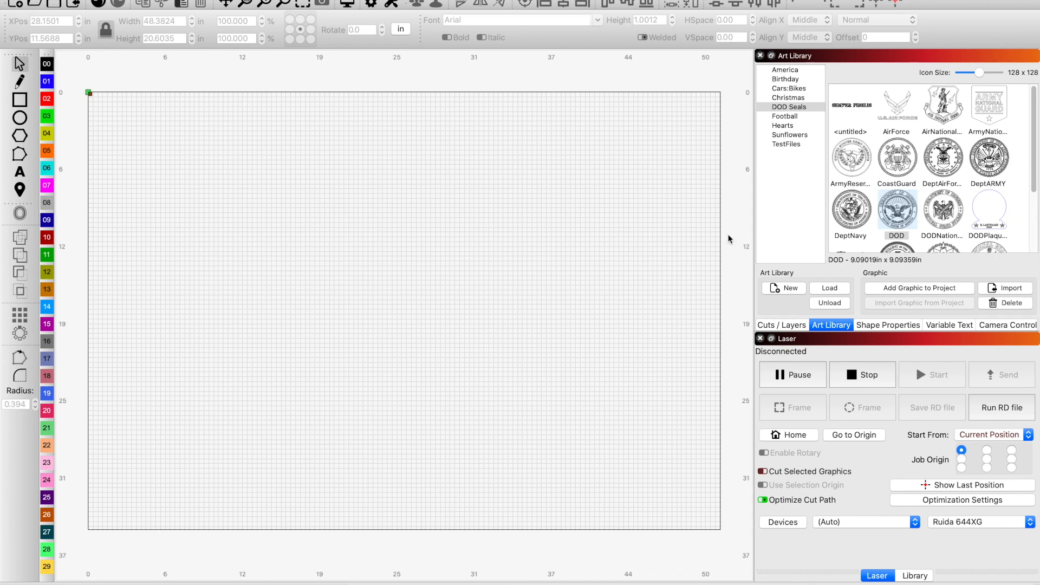
mouse_move(799, 141)
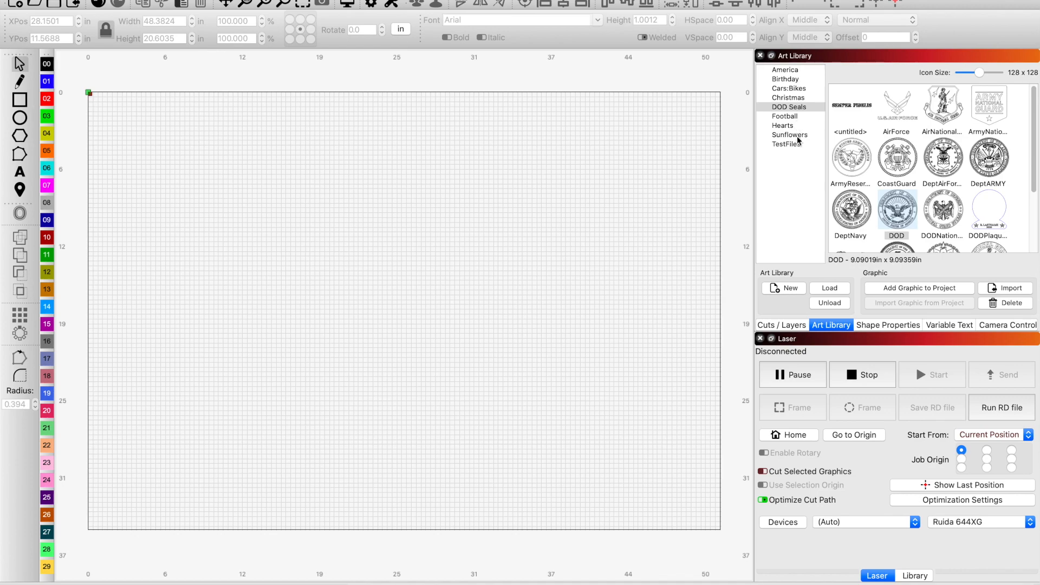
Drag the 36-star flag from the Art Library's America category onto the workspace
click(785, 70)
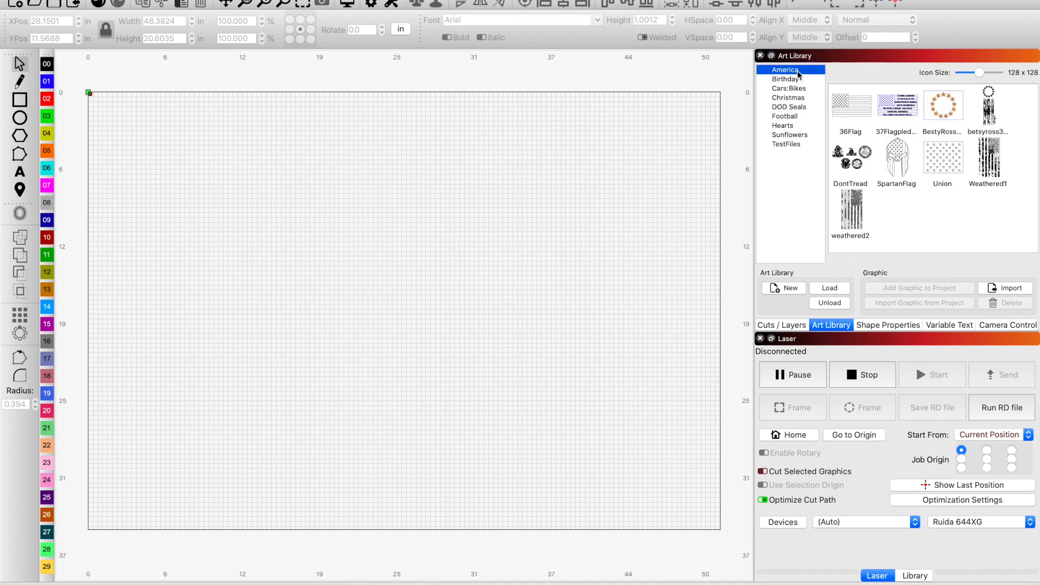
drag(851, 106, 331, 239)
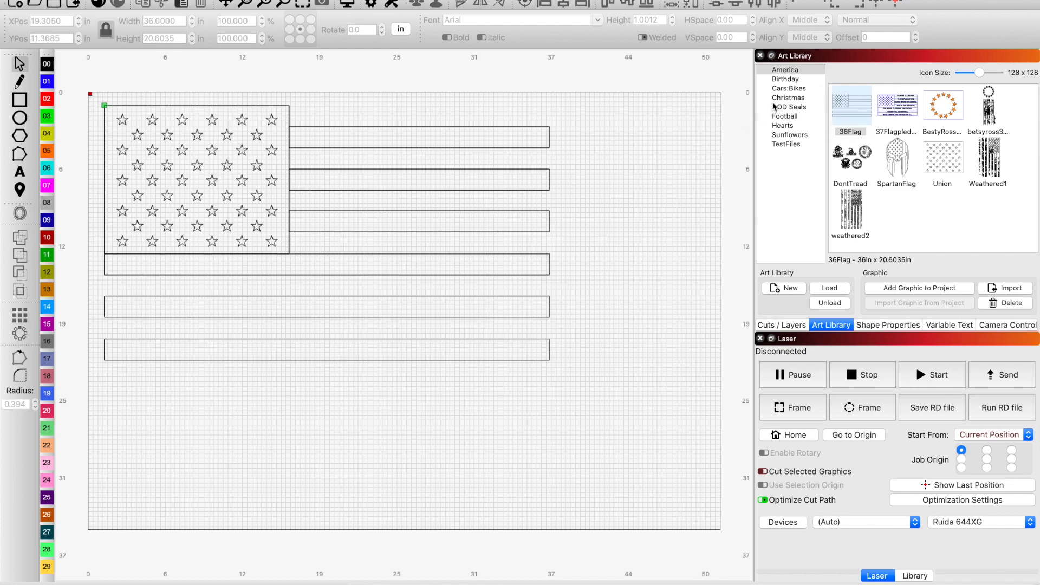
Pick the Spaceforce seal from the Art Library's DOD Seals category
click(789, 107)
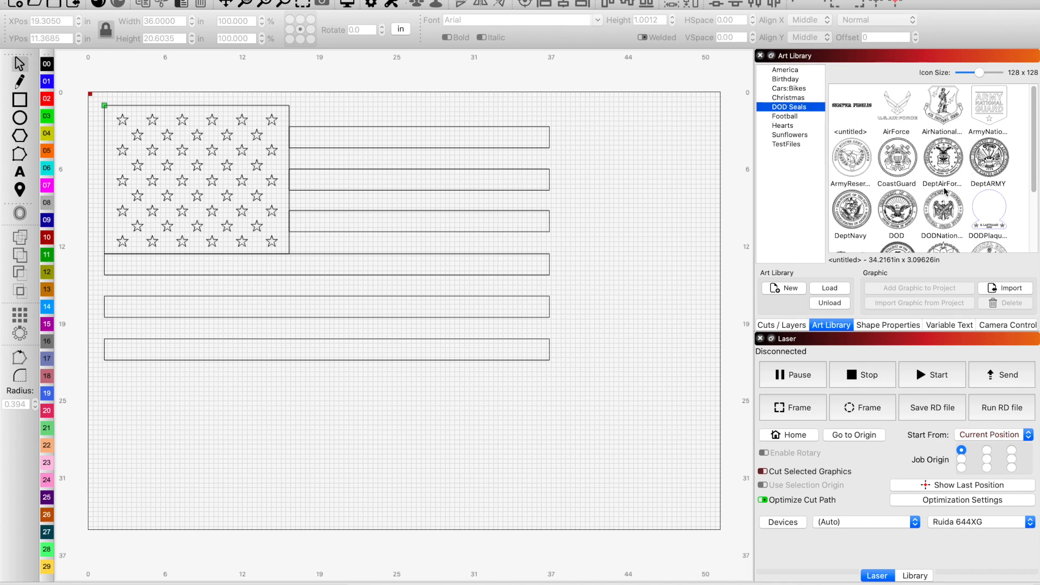
scroll(down, 3)
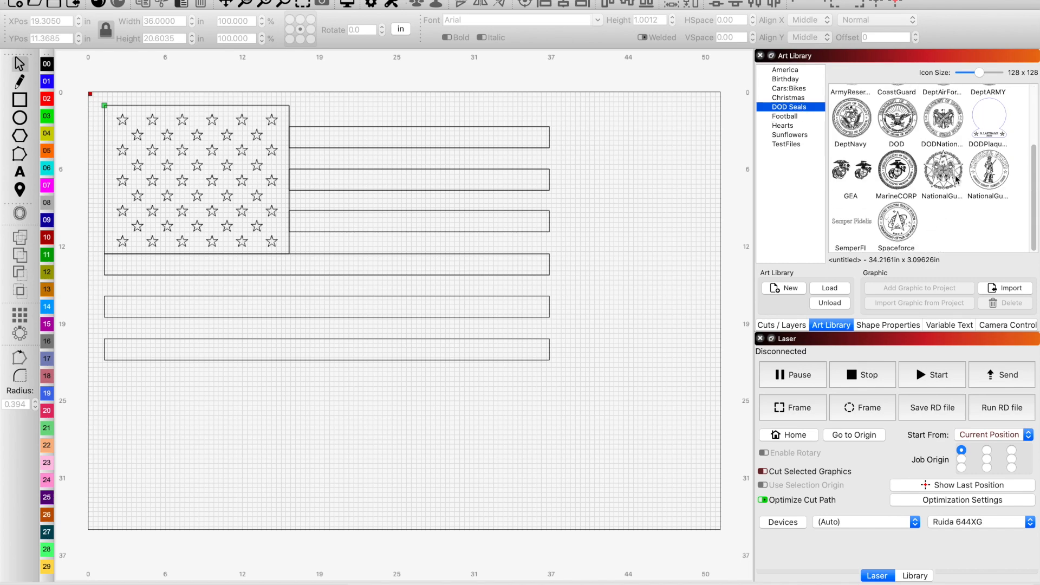
click(898, 227)
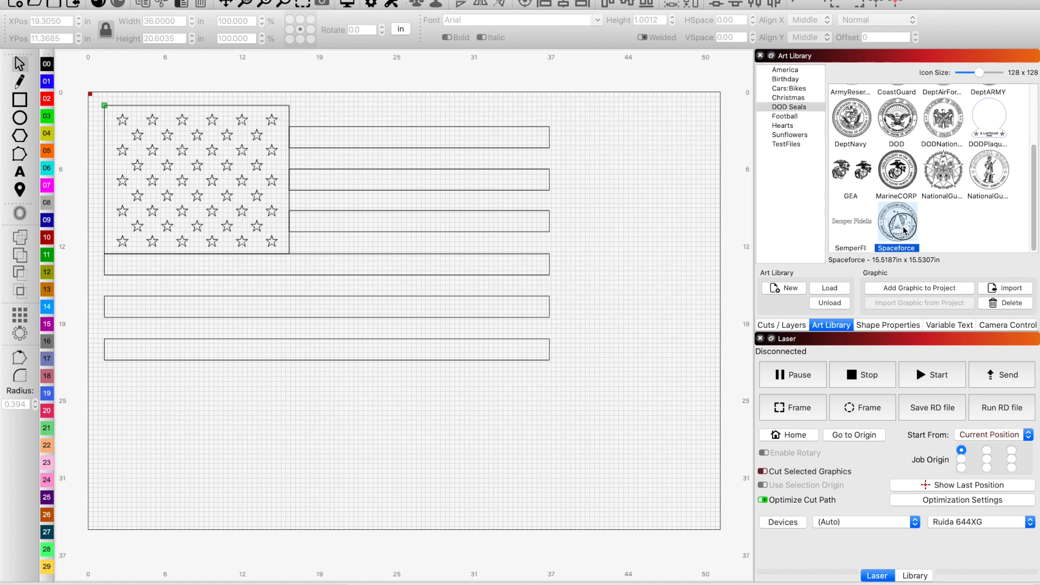
Add the Space Force seal to the project and centre it over the star field
click(917, 287)
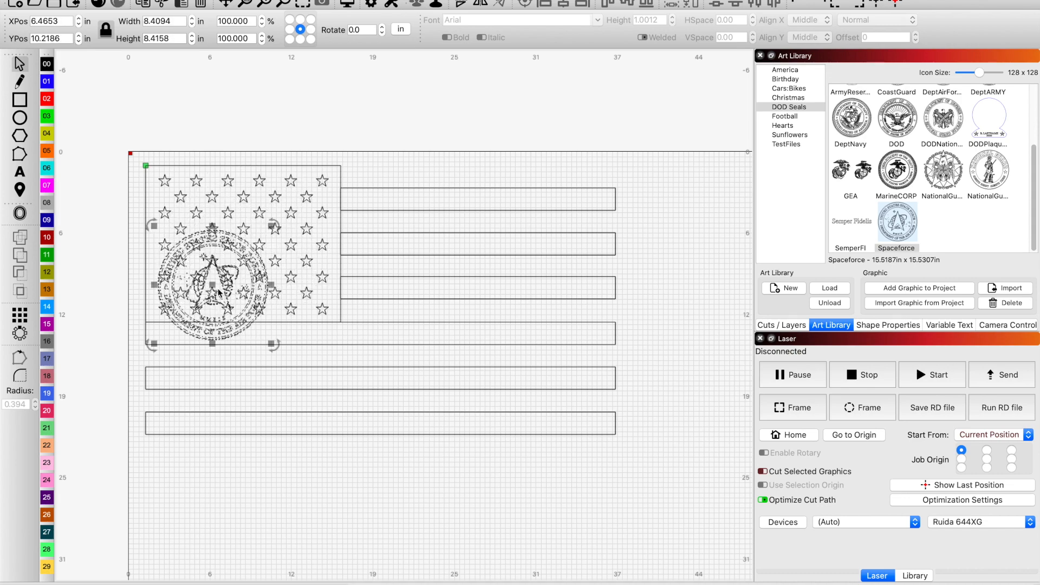
drag(219, 292, 245, 248)
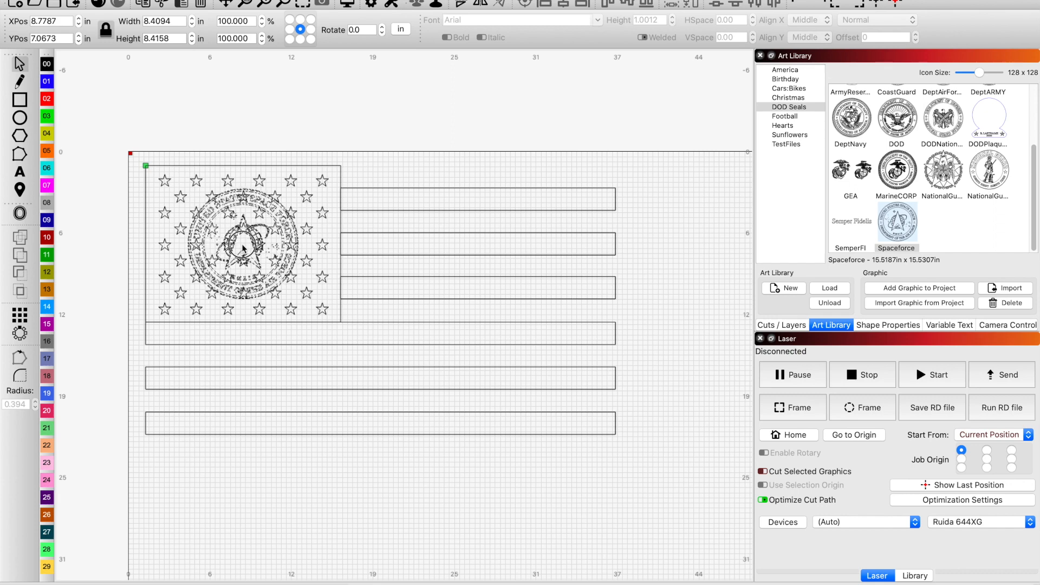
click(244, 244)
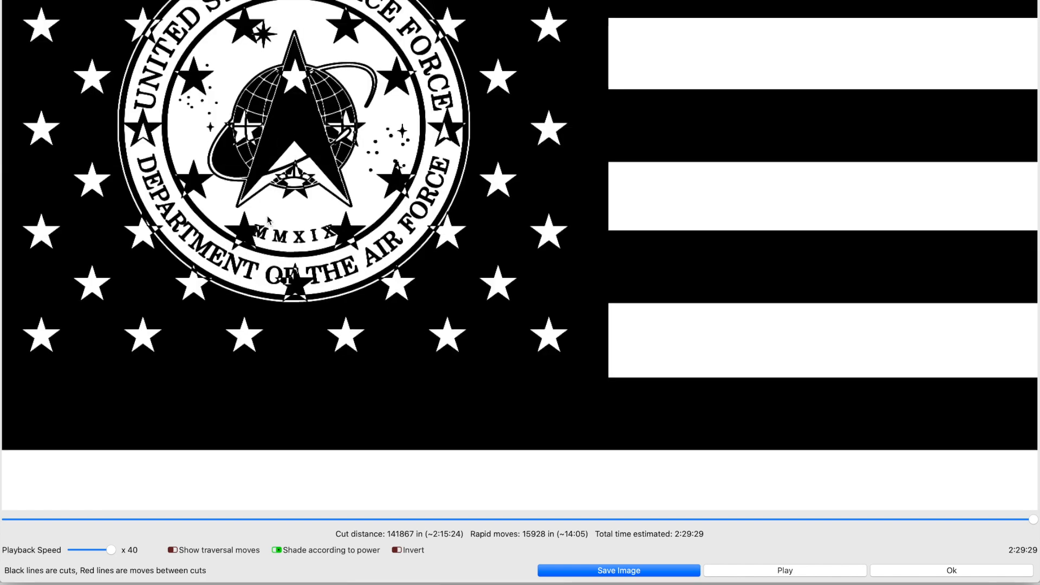
mouse_move(514, 378)
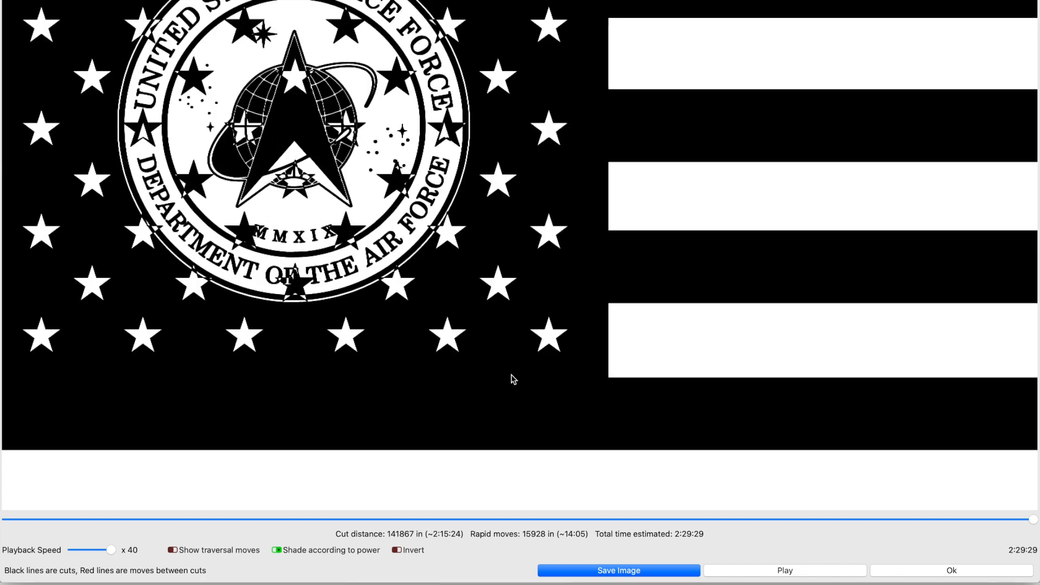
mouse_move(481, 367)
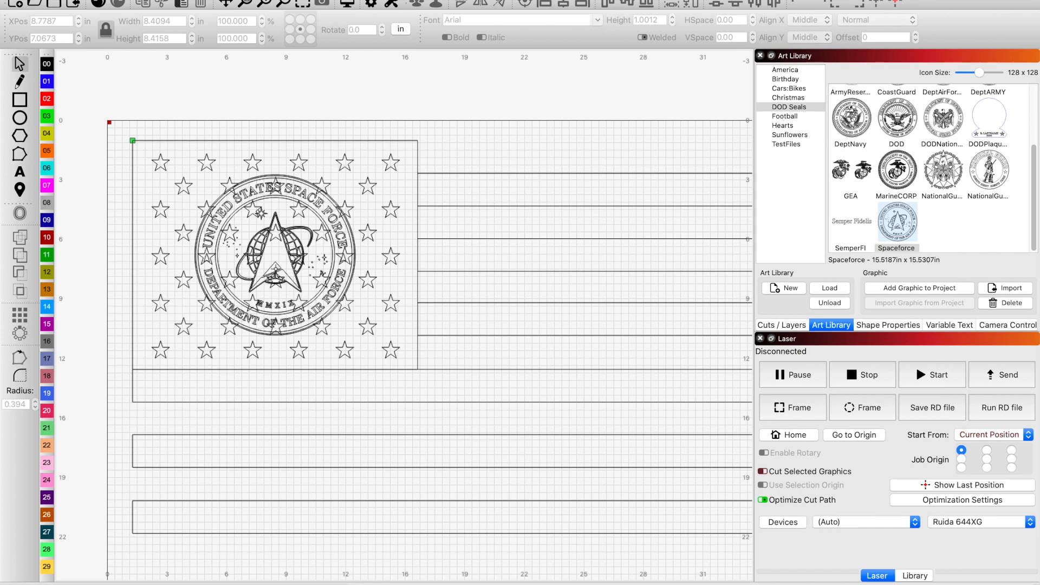
Move the Space Force seal right, off the blue field onto the stripes
click(272, 255)
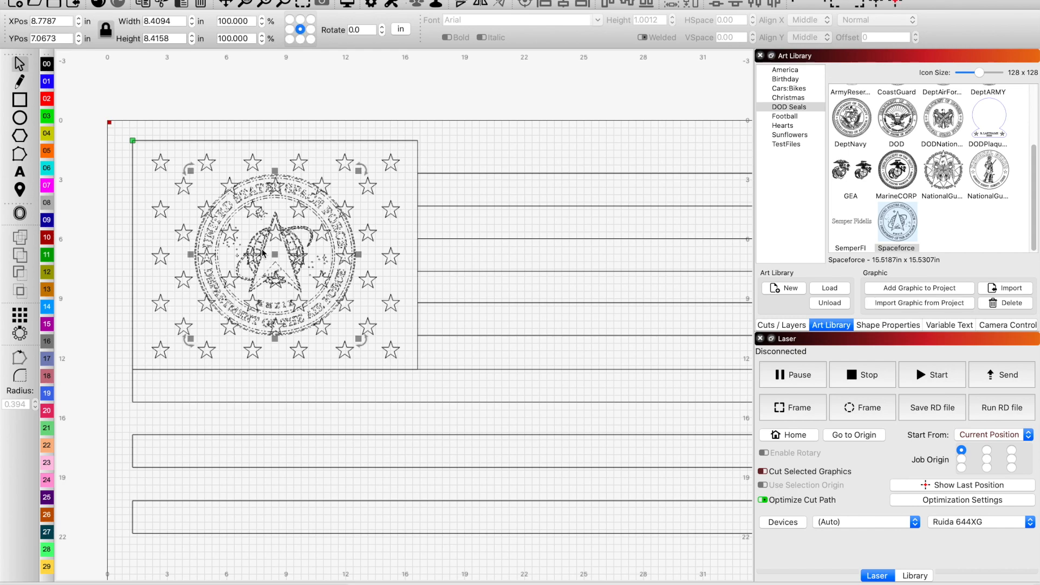
drag(266, 255, 564, 259)
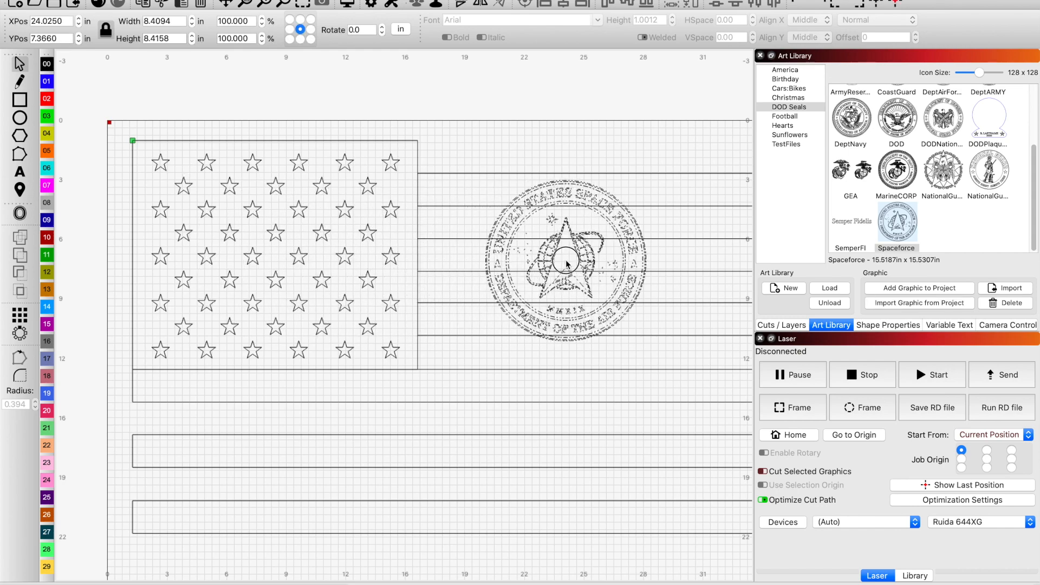
click(565, 262)
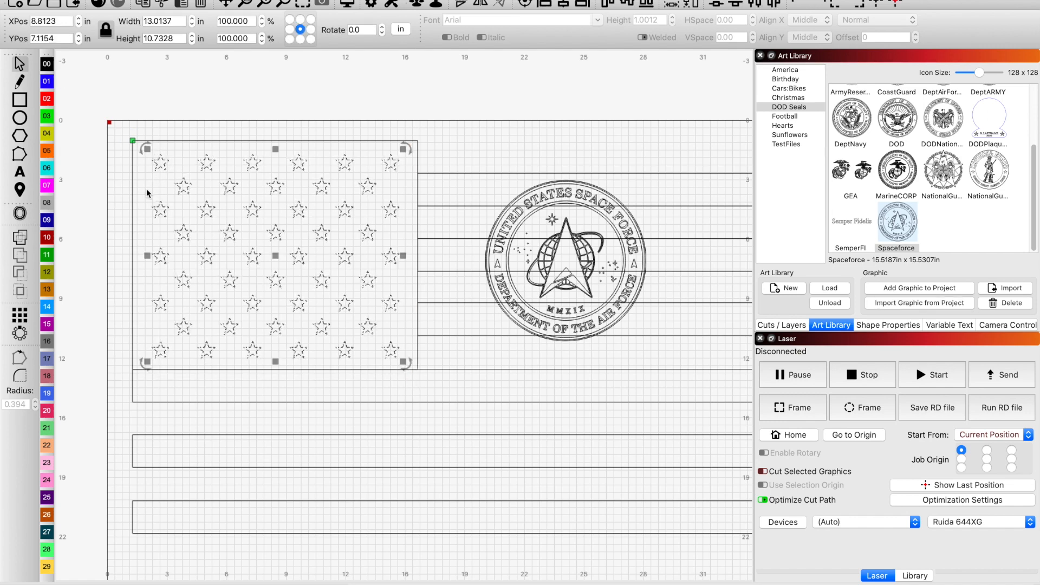
mouse_move(302, 251)
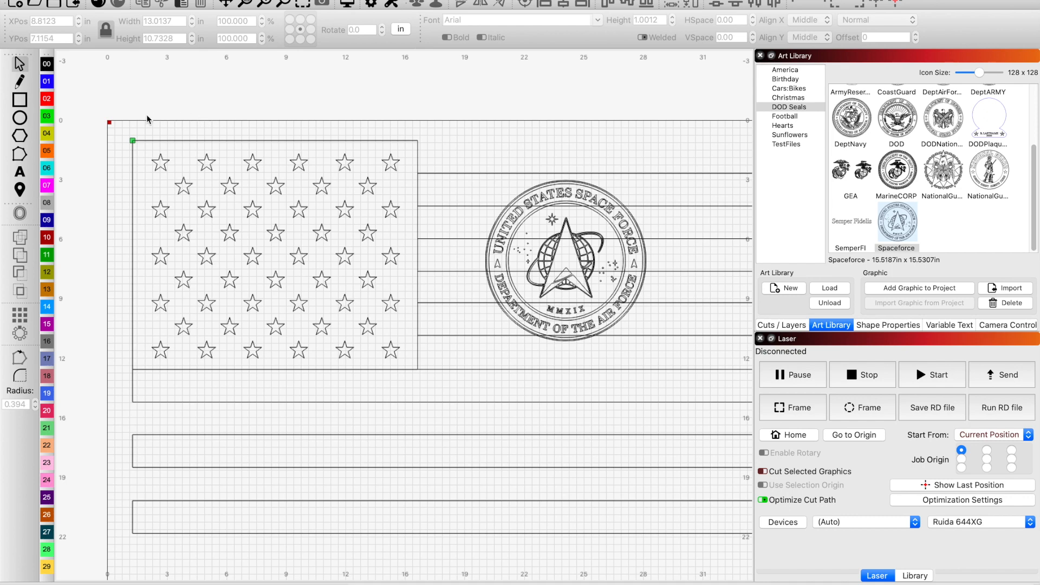
mouse_move(112, 116)
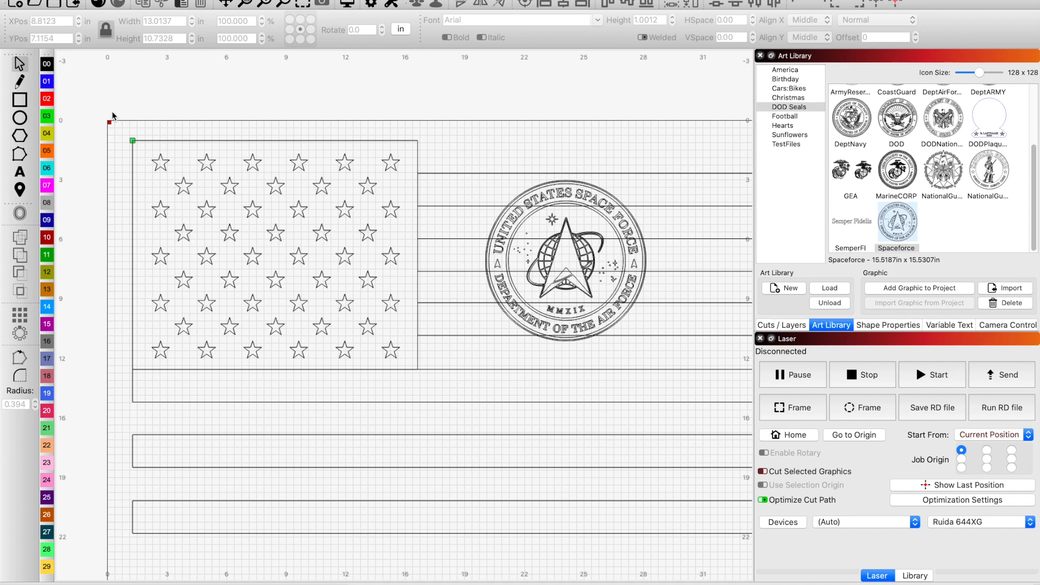
mouse_move(417, 114)
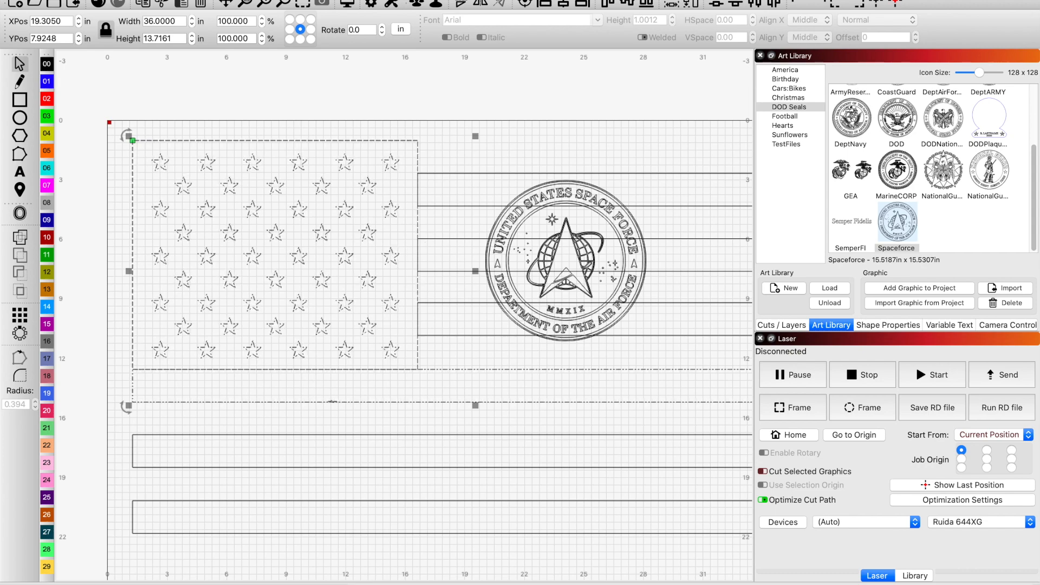
Marquee-select the seal and drag it back onto the flag's star field
click(332, 389)
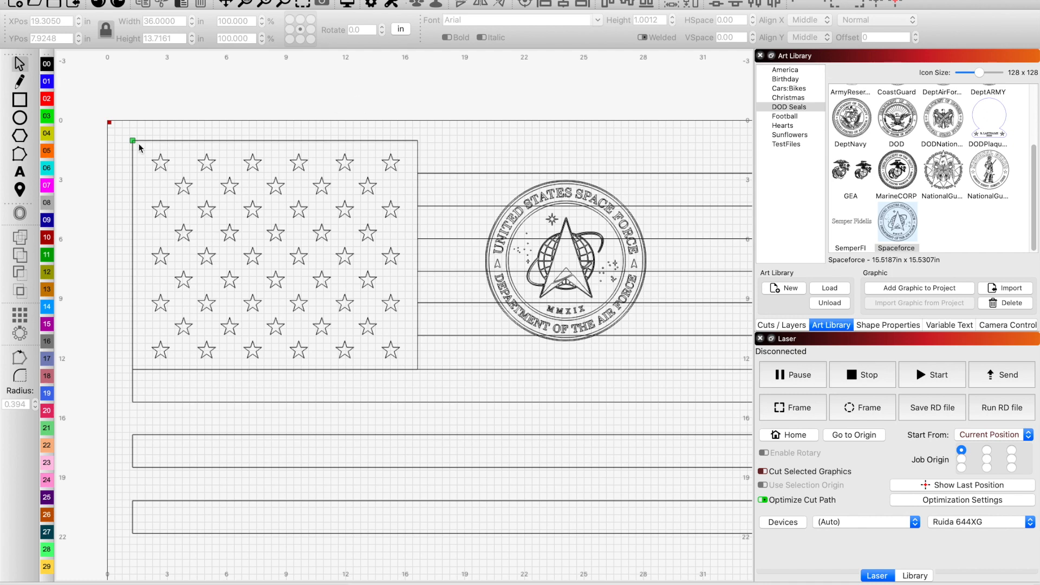
drag(138, 148, 235, 303)
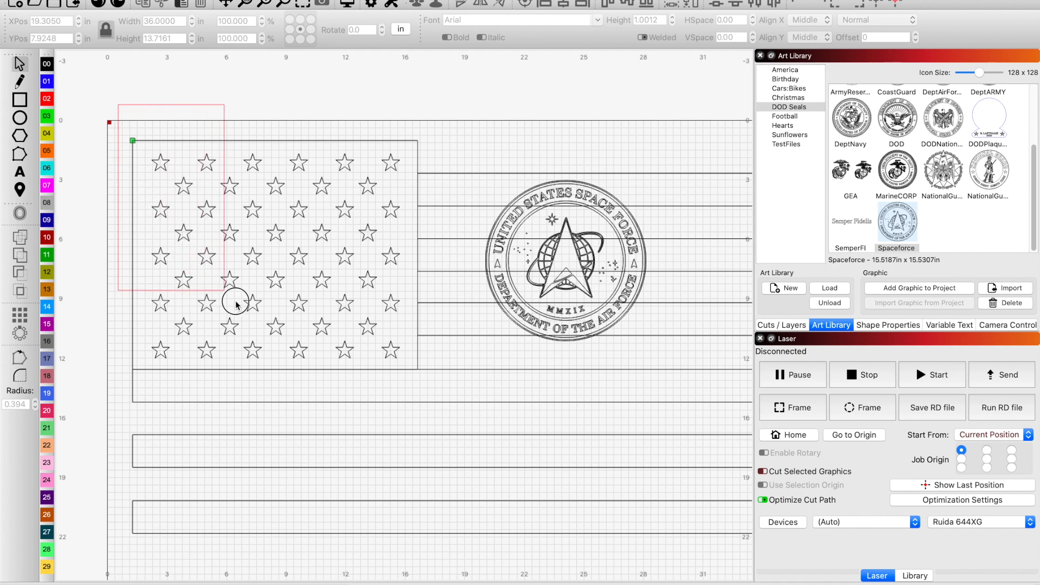
drag(236, 302, 376, 384)
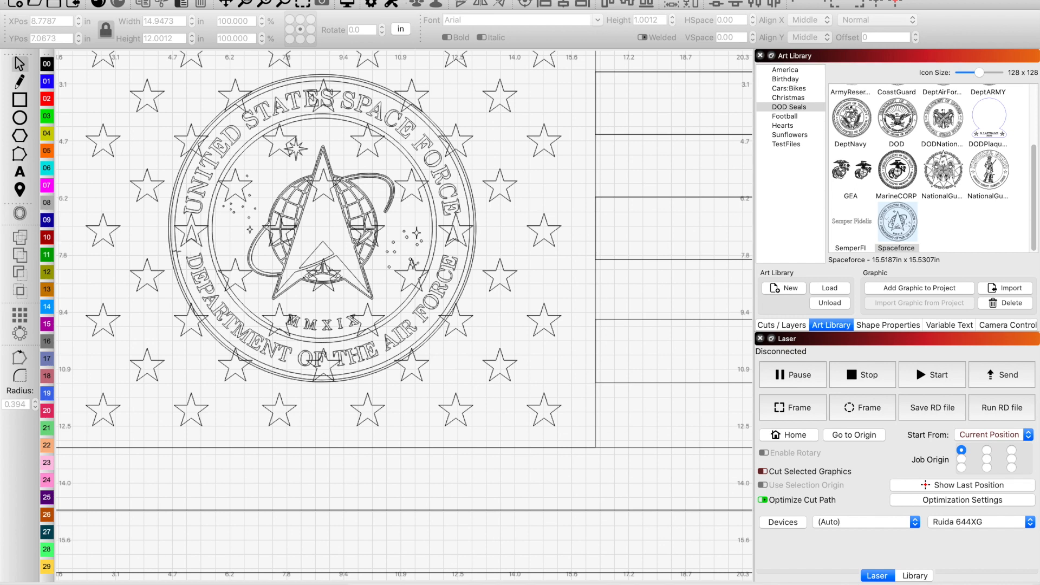
mouse_move(157, 273)
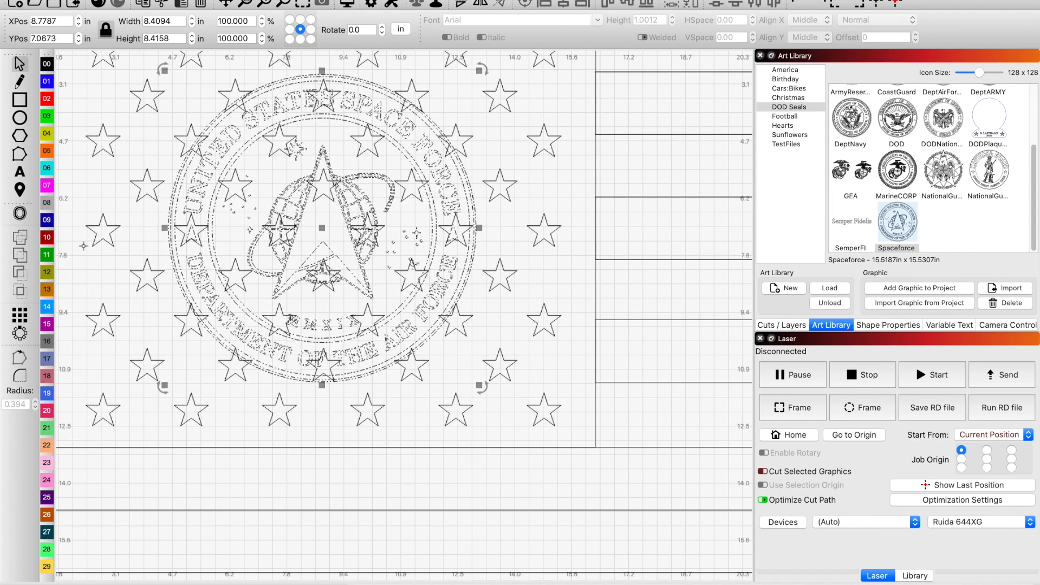
Apply a round outward offset of about 0.3 inch around the seal
click(20, 213)
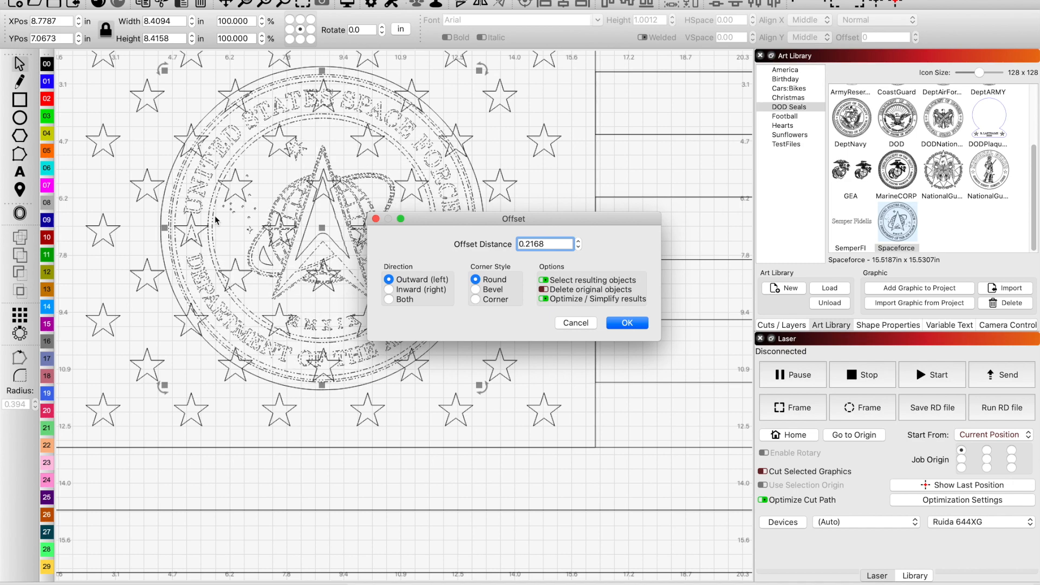
mouse_move(517, 277)
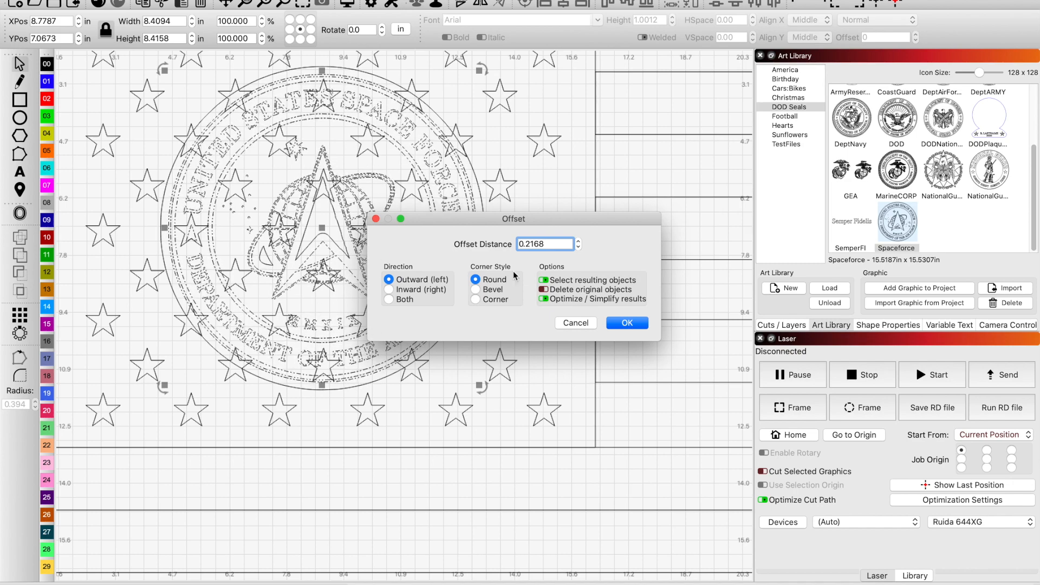
mouse_move(500, 267)
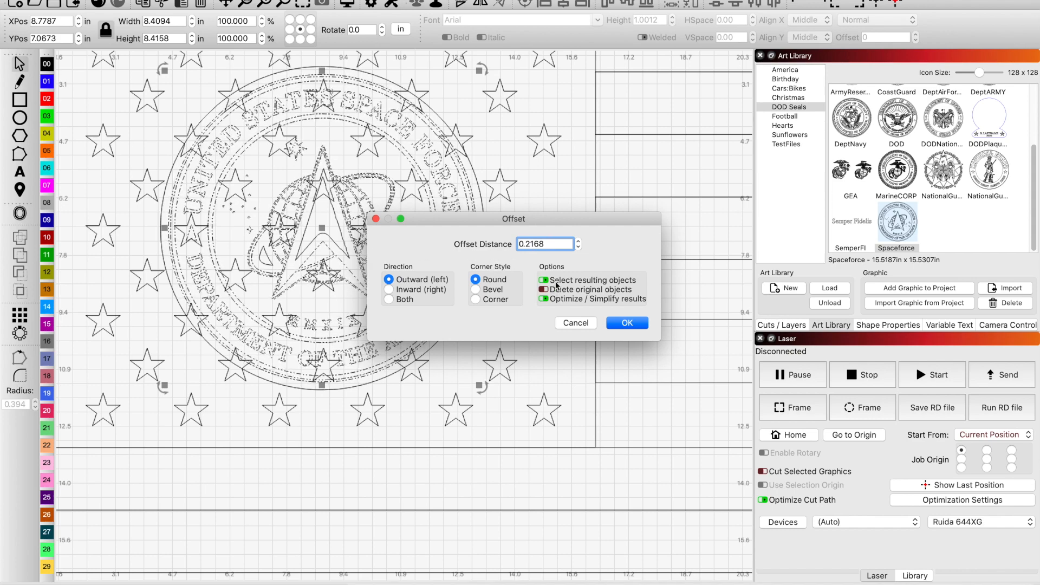
click(578, 240)
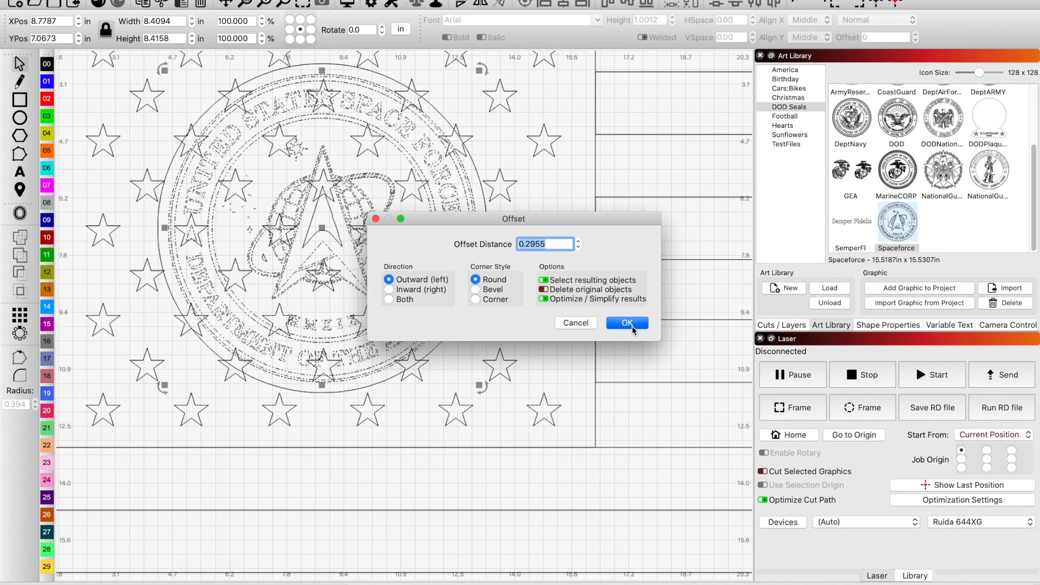
click(626, 323)
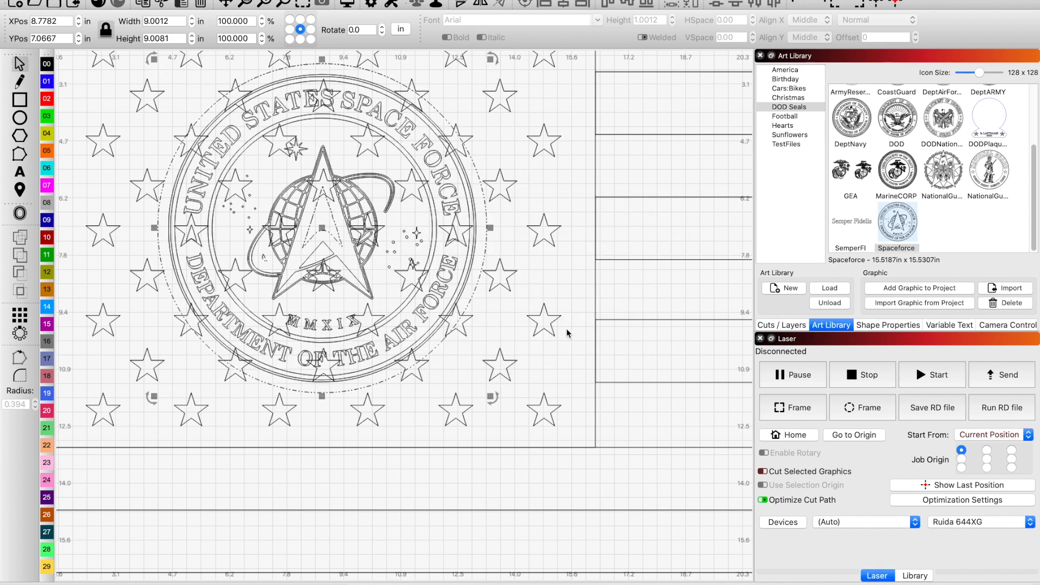
mouse_move(494, 292)
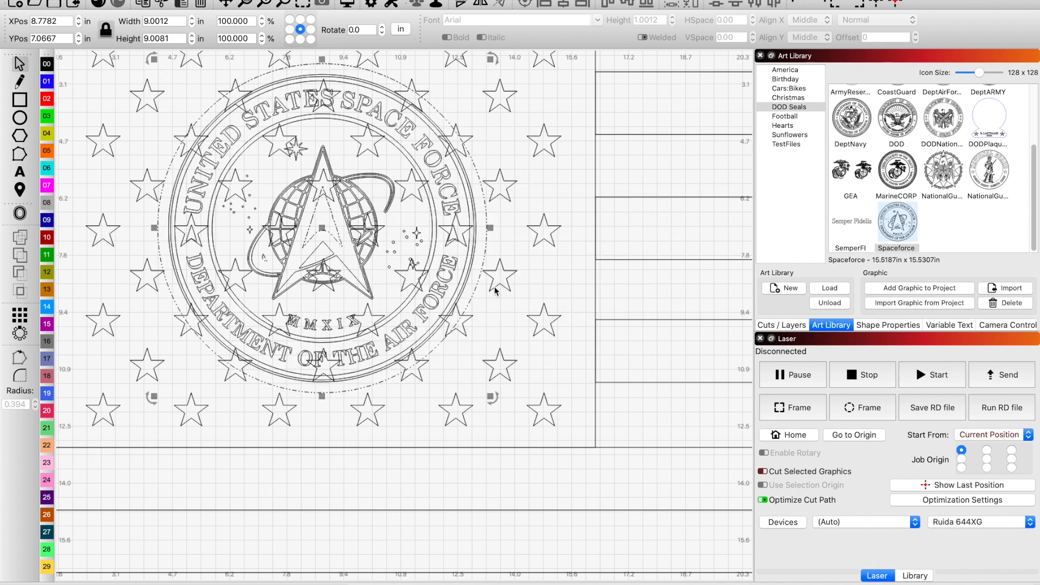
mouse_move(431, 373)
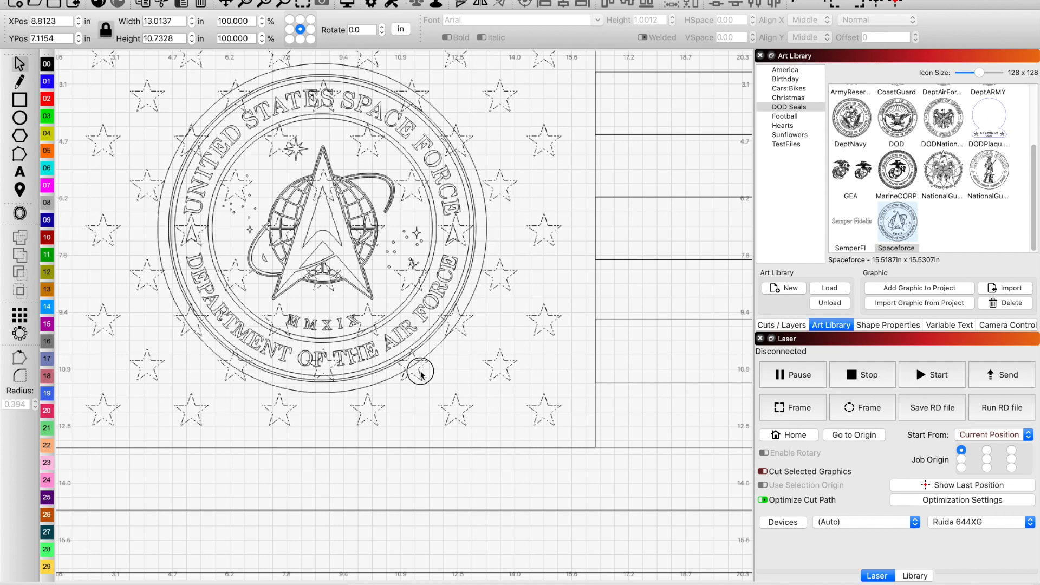
click(421, 372)
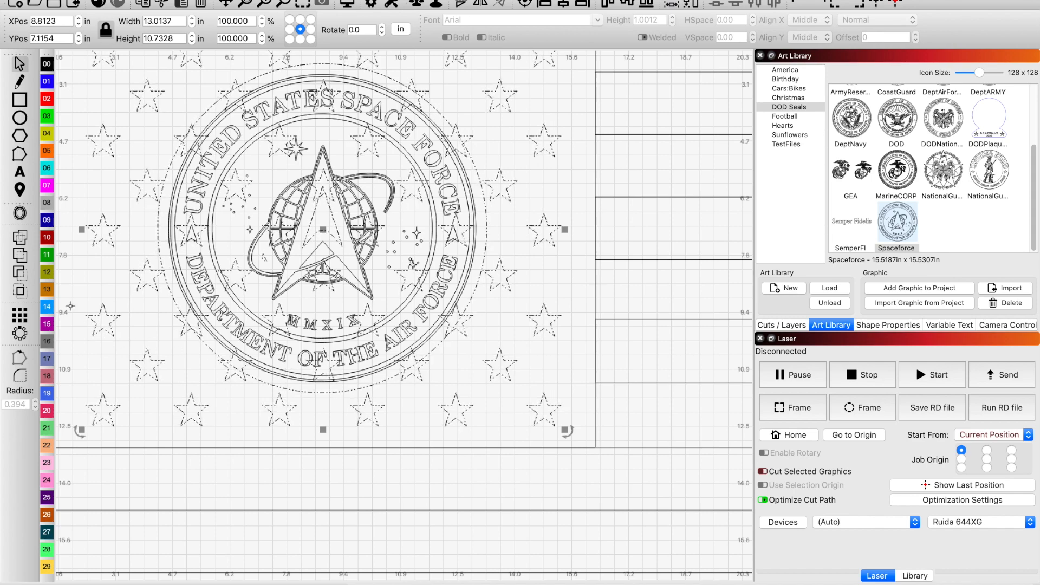
mouse_move(20, 272)
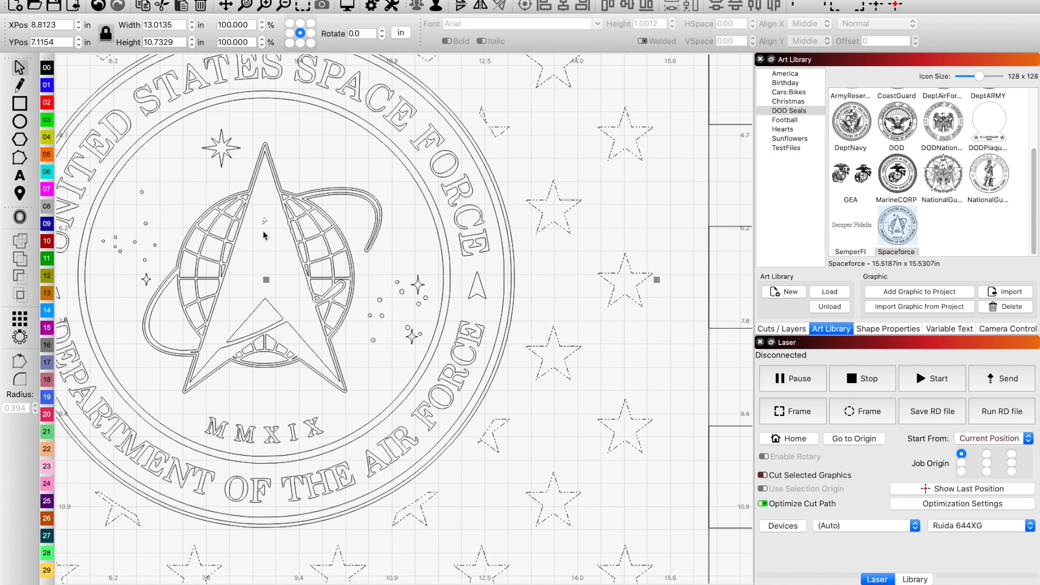
mouse_move(266, 250)
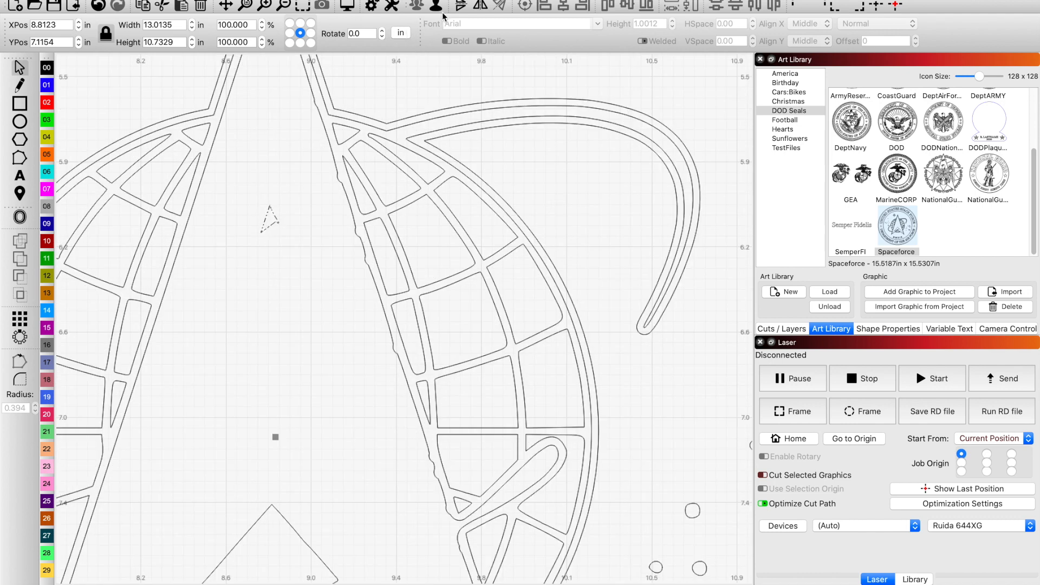
Undo the first offset and lower the seal's offset distance to 0.0593 in
click(269, 219)
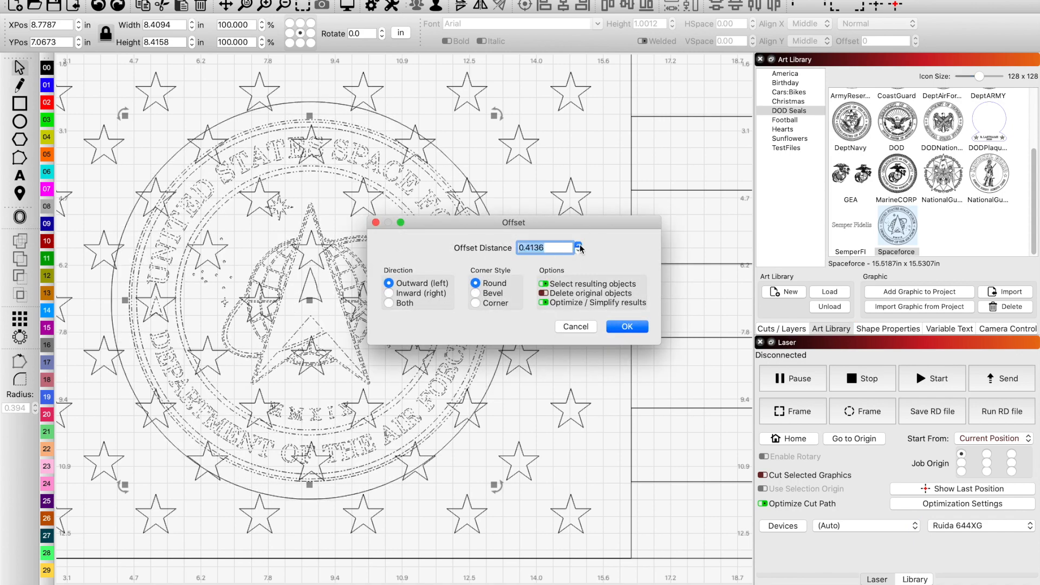
click(625, 325)
text(0.0593)
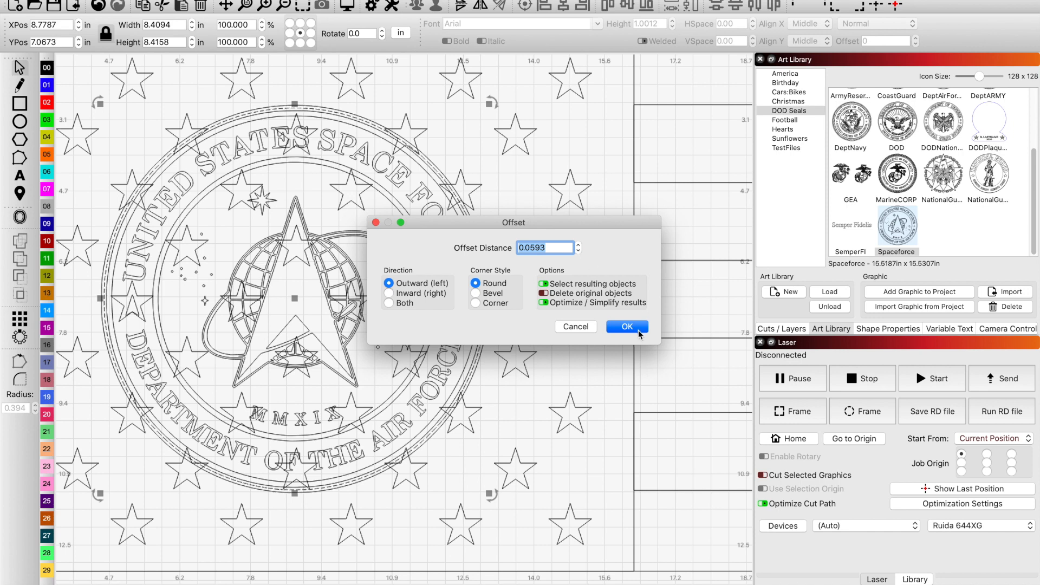
Apply the 0.0593 in outward offset around the seal
click(624, 326)
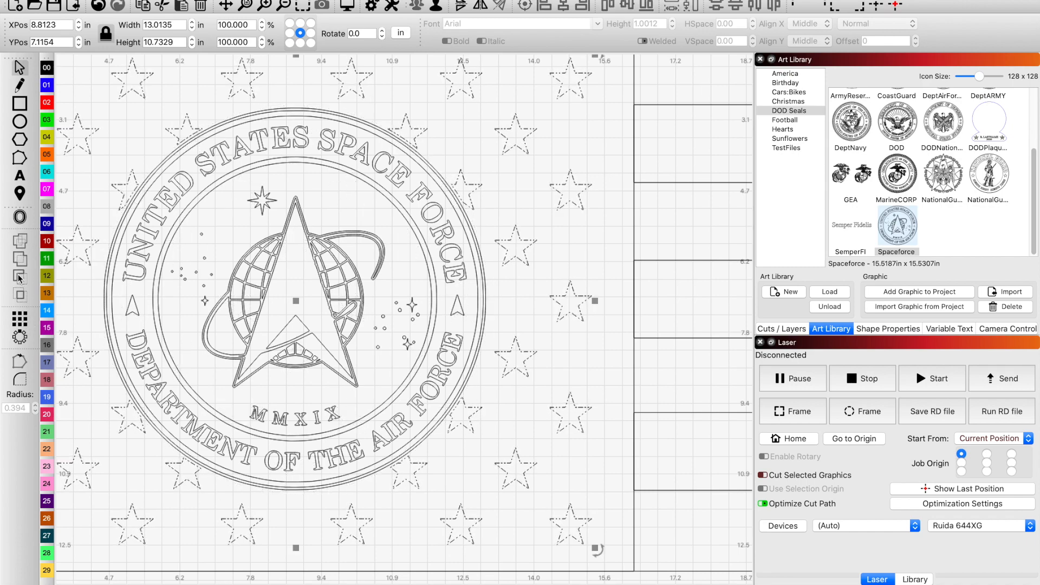
mouse_move(424, 18)
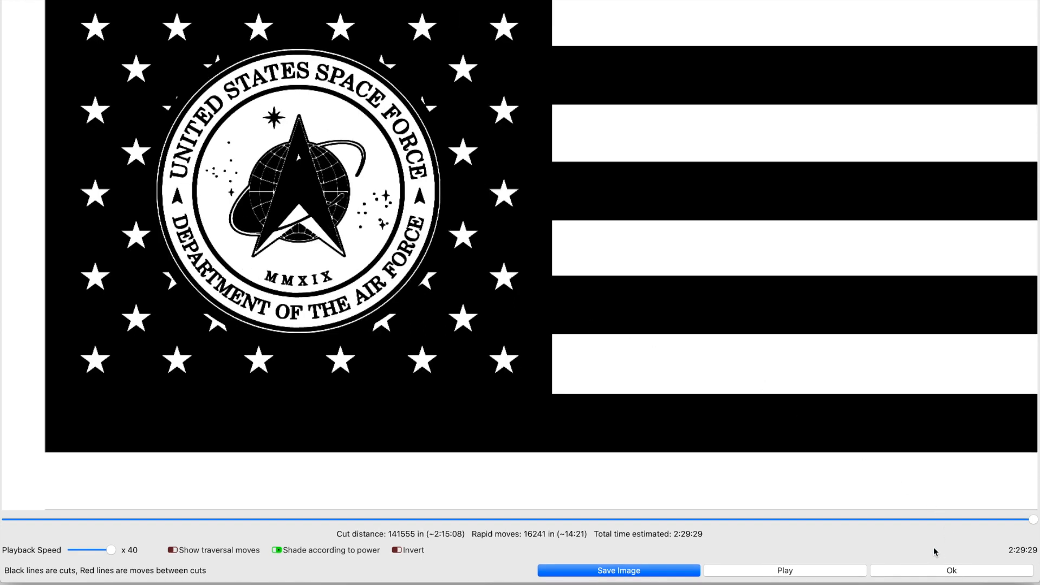
Close the engraving preview to return to the full flag design
click(952, 570)
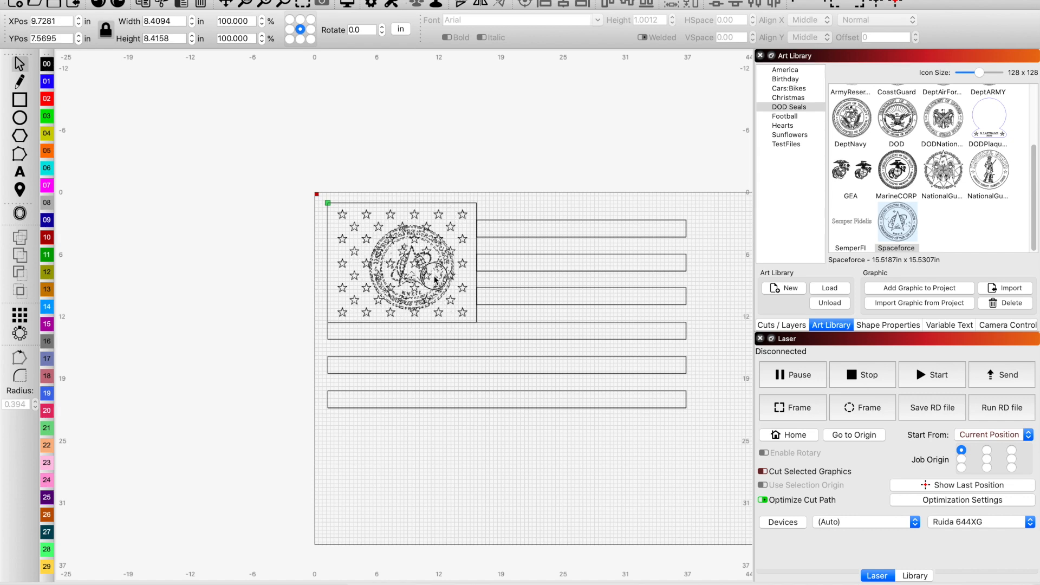
Drag the seal from the star field onto the stripes and fine-tune its position
drag(398, 265, 571, 334)
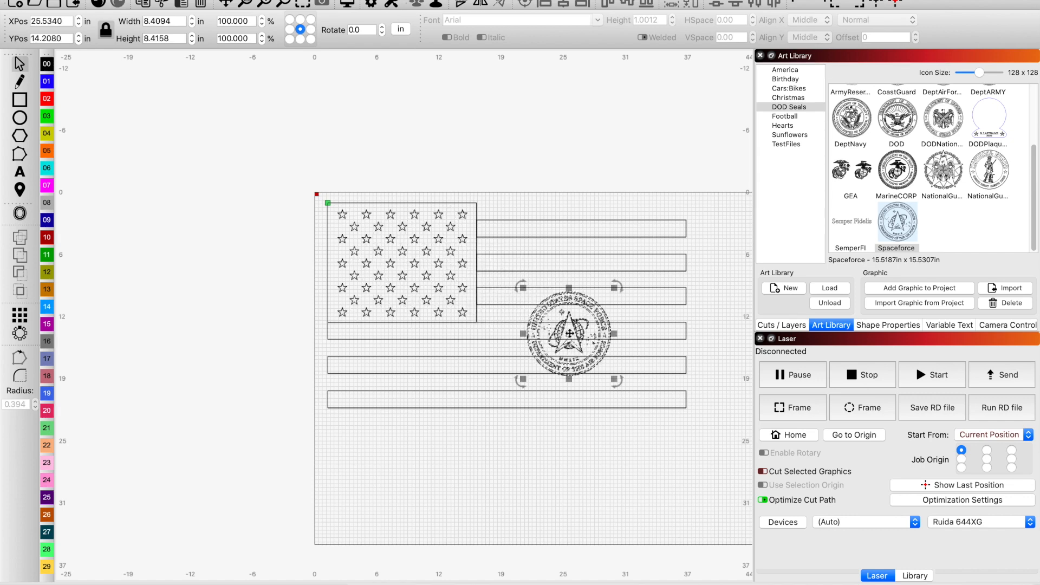
drag(570, 331, 568, 319)
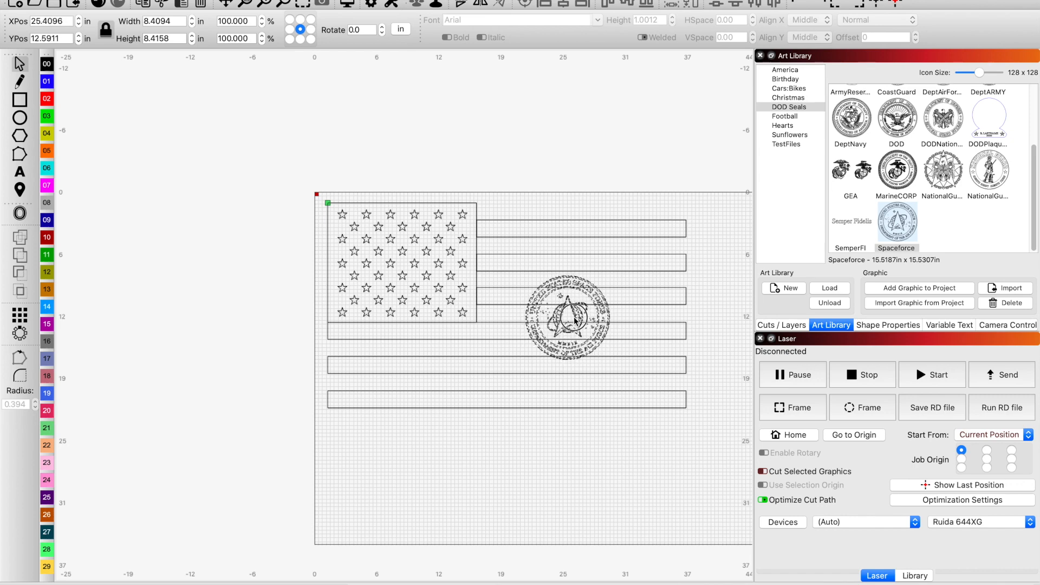
drag(567, 317, 580, 317)
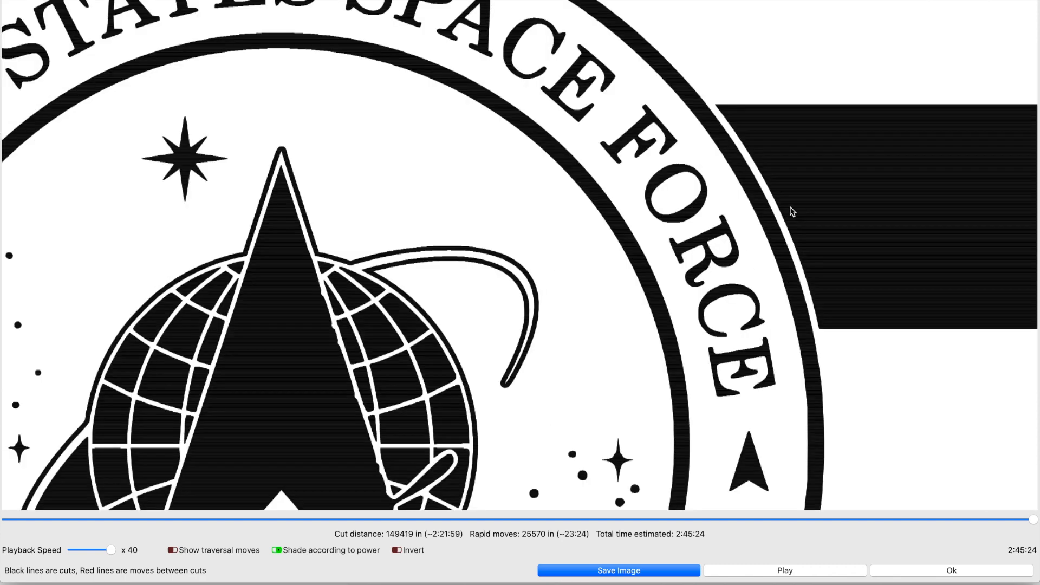
mouse_move(787, 224)
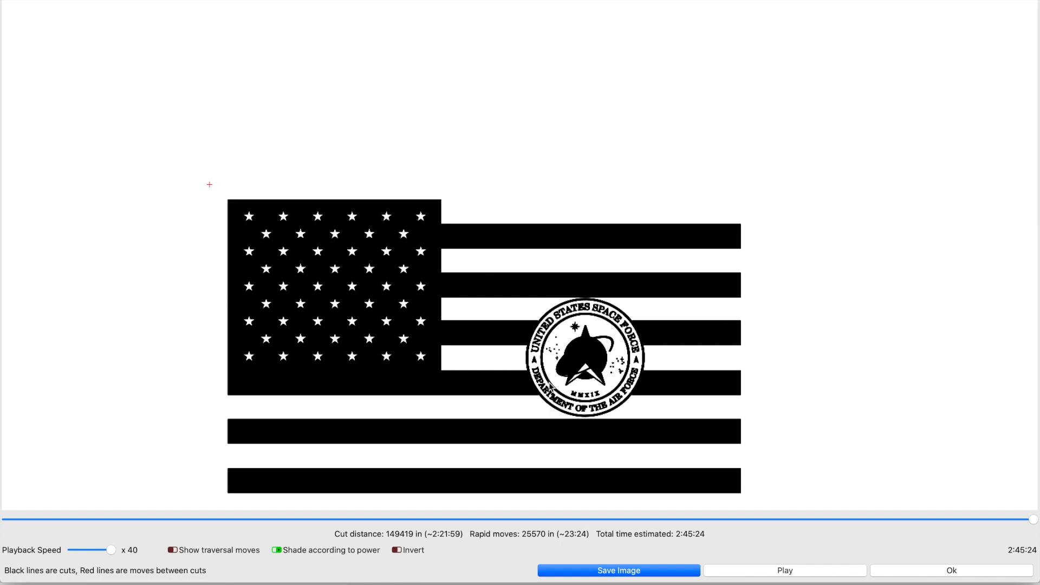
mouse_move(548, 385)
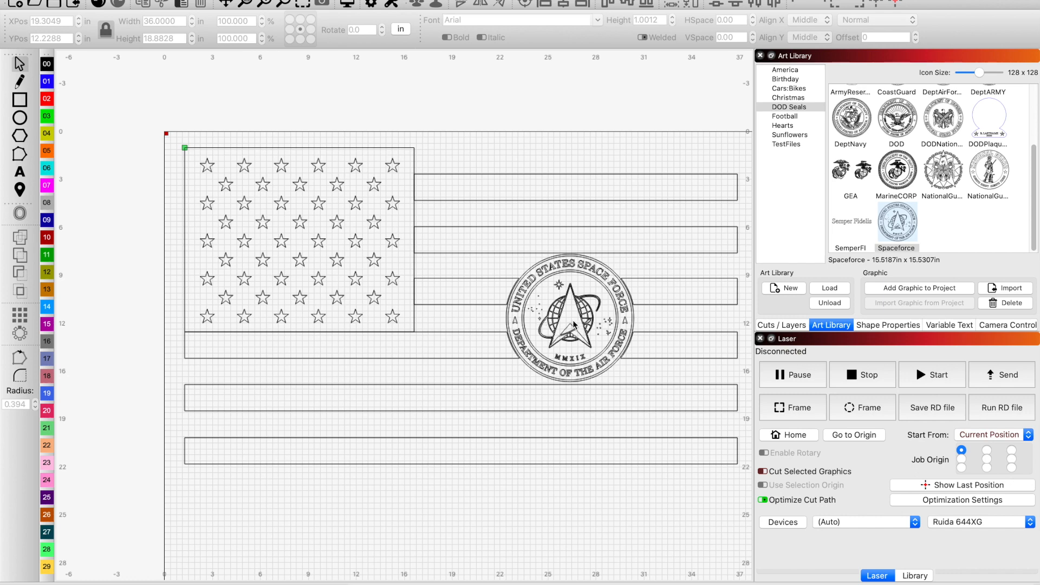
mouse_move(20, 272)
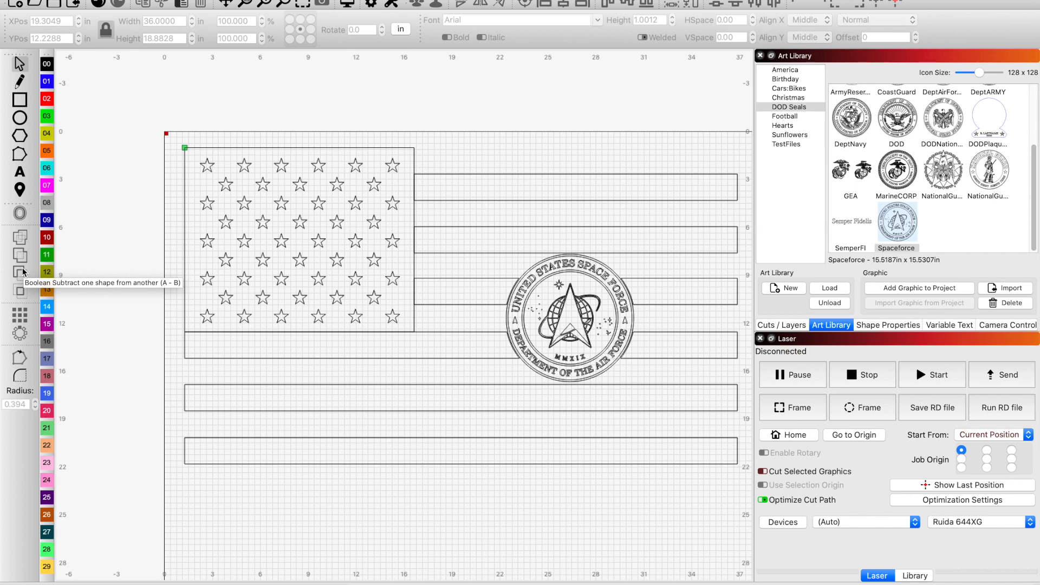